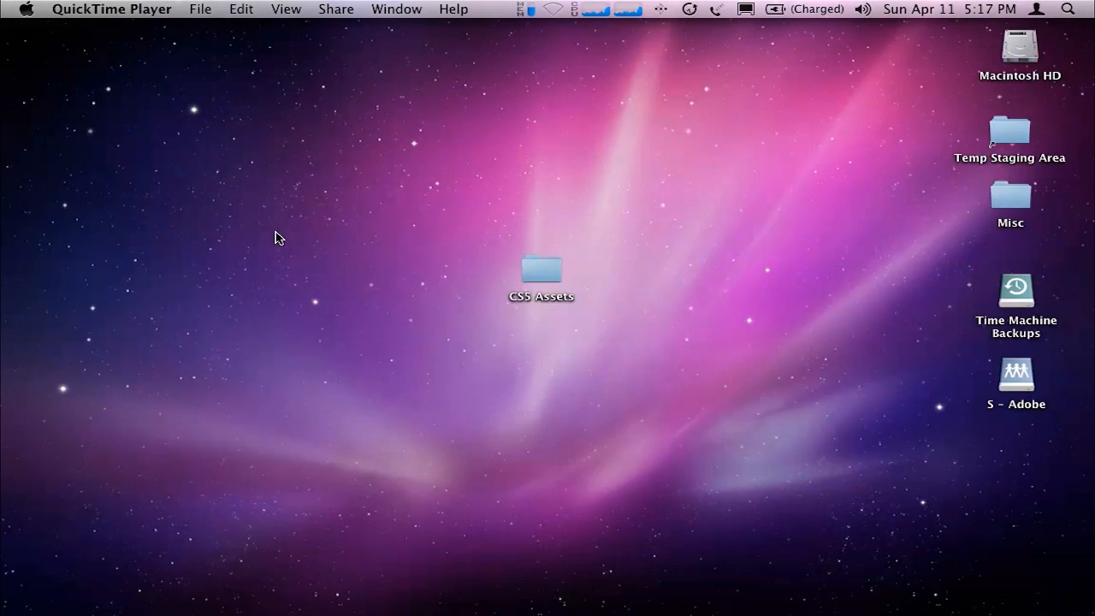
mouse_move(466, 557)
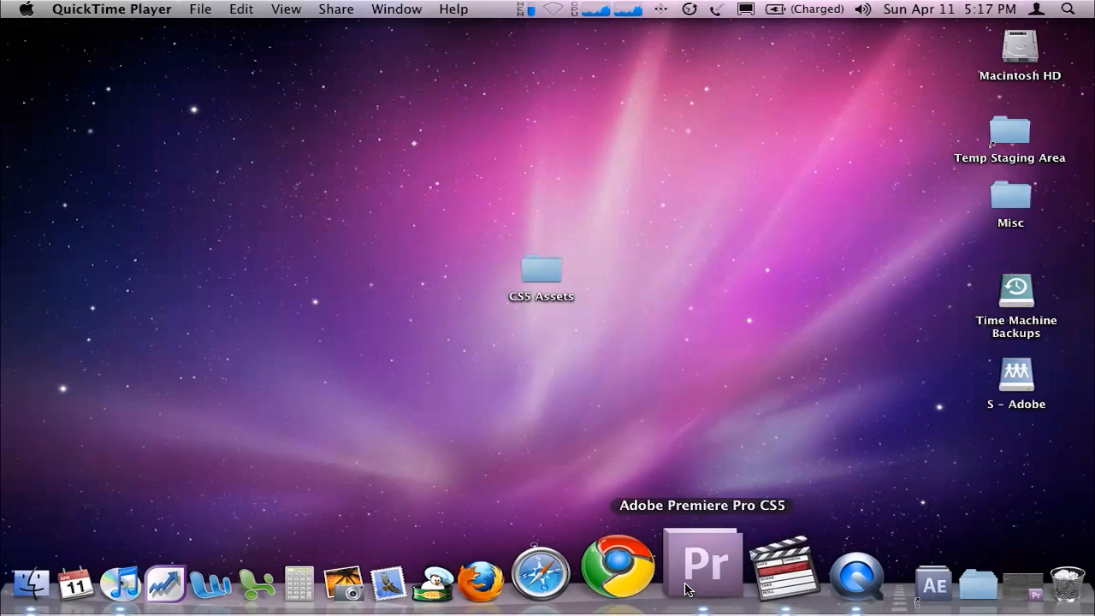
- Launch Premiere Pro CS5 from the Dock to open the CS5 Runthrough project
click(701, 565)
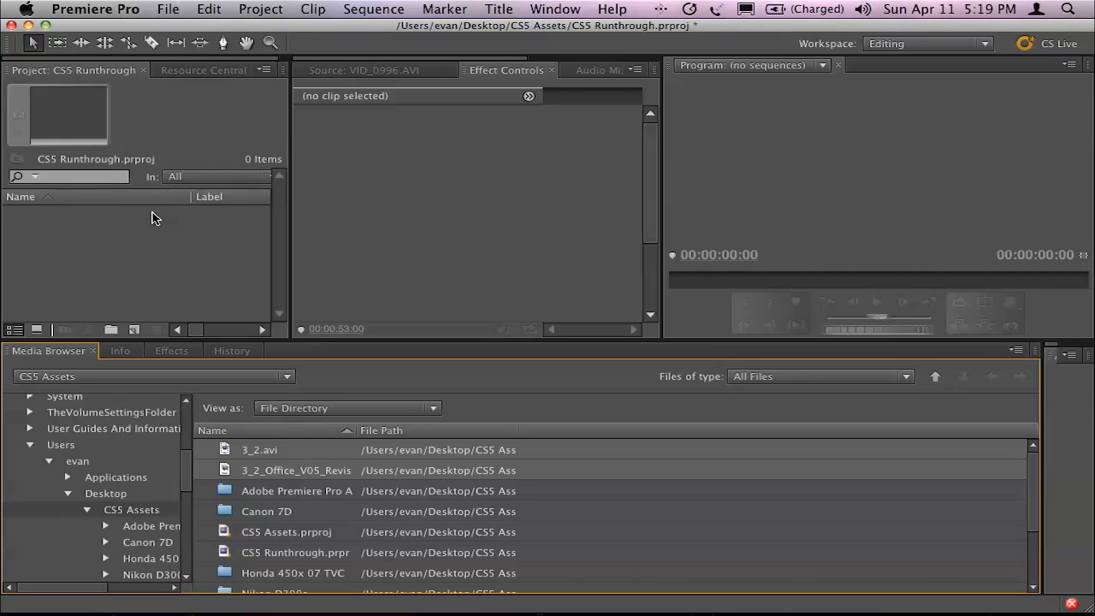
mouse_move(51, 409)
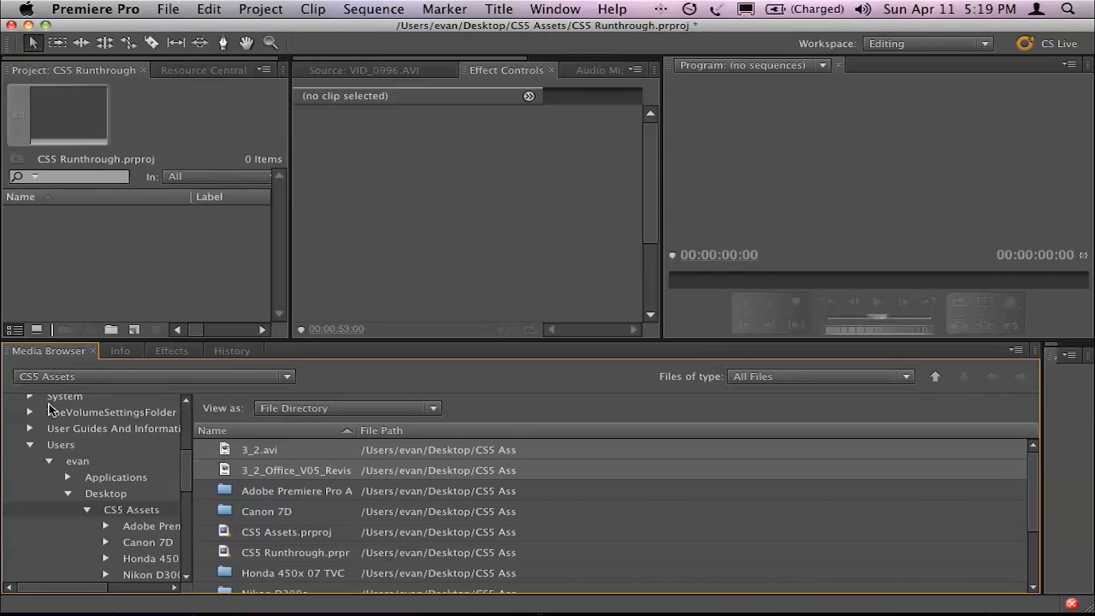
mouse_move(223, 453)
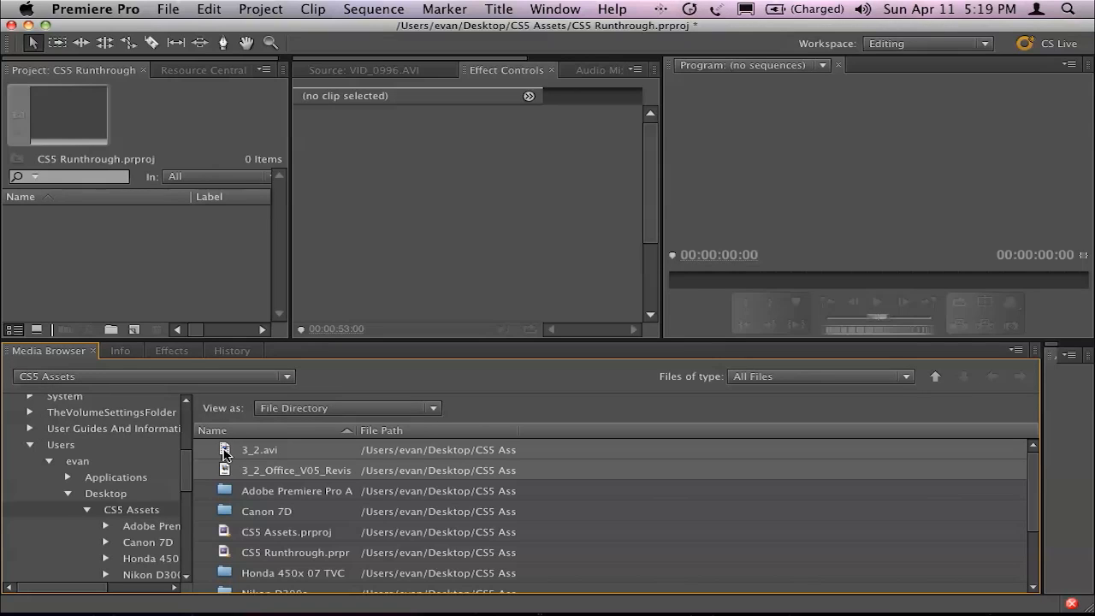
mouse_move(226, 456)
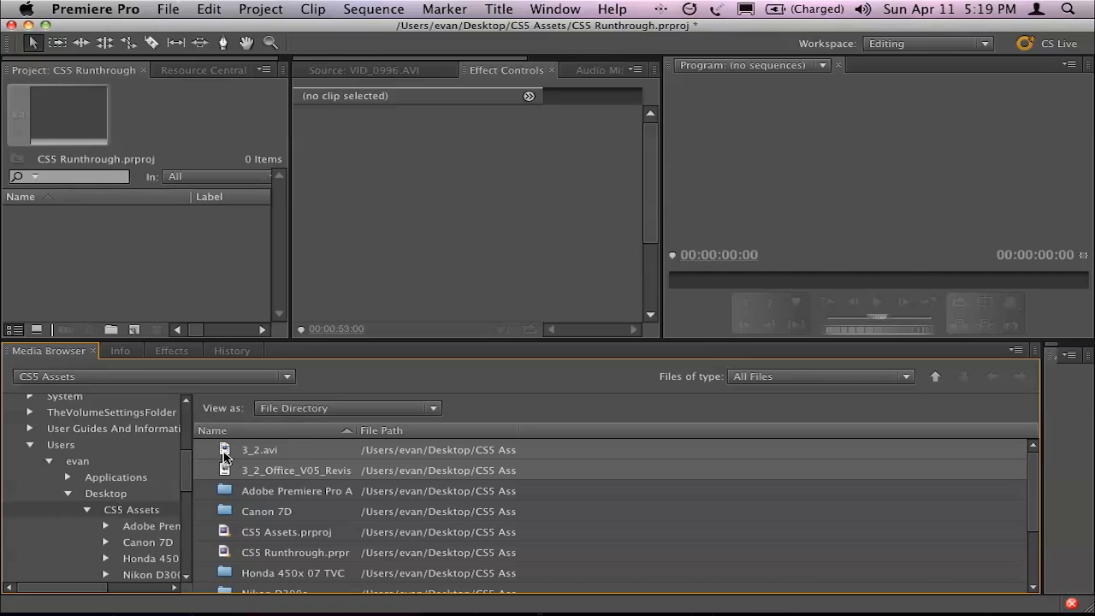
- Import 3_2.avi and the Office V05 still, creating a 3_2.avi sequence
double_click(260, 448)
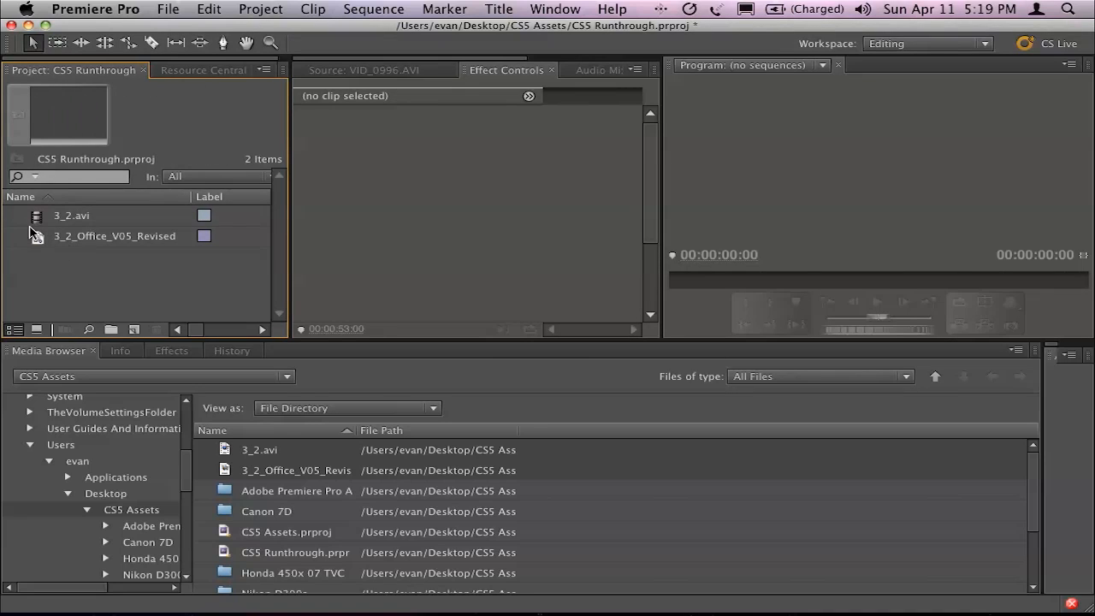
click(71, 216)
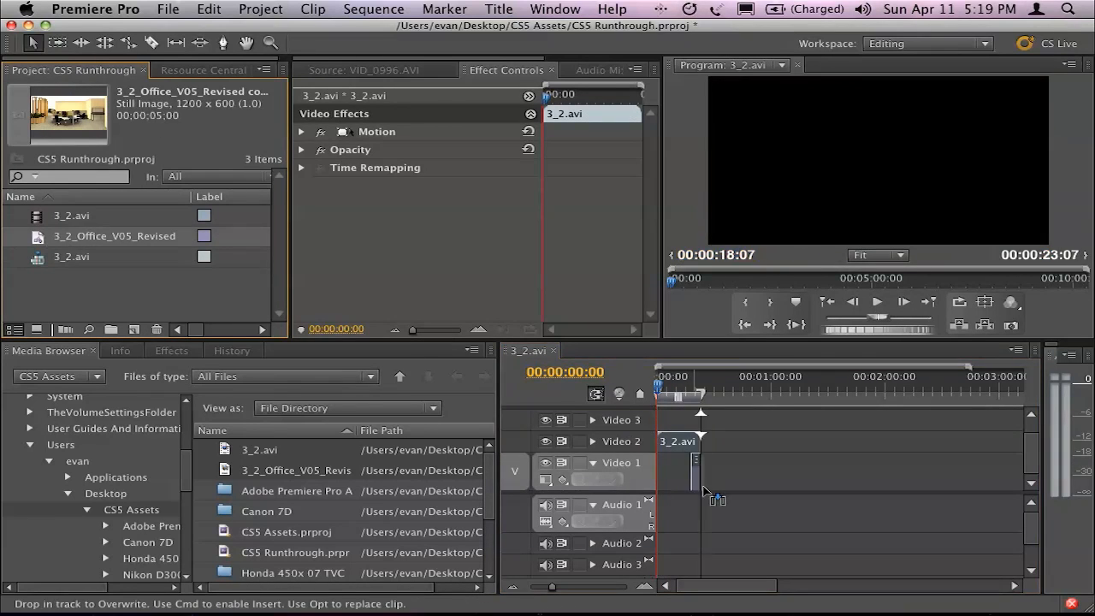
- Drag the Office V05 still onto Video 1 beneath the 3_2.avi green-screen clip
drag(716, 476, 693, 466)
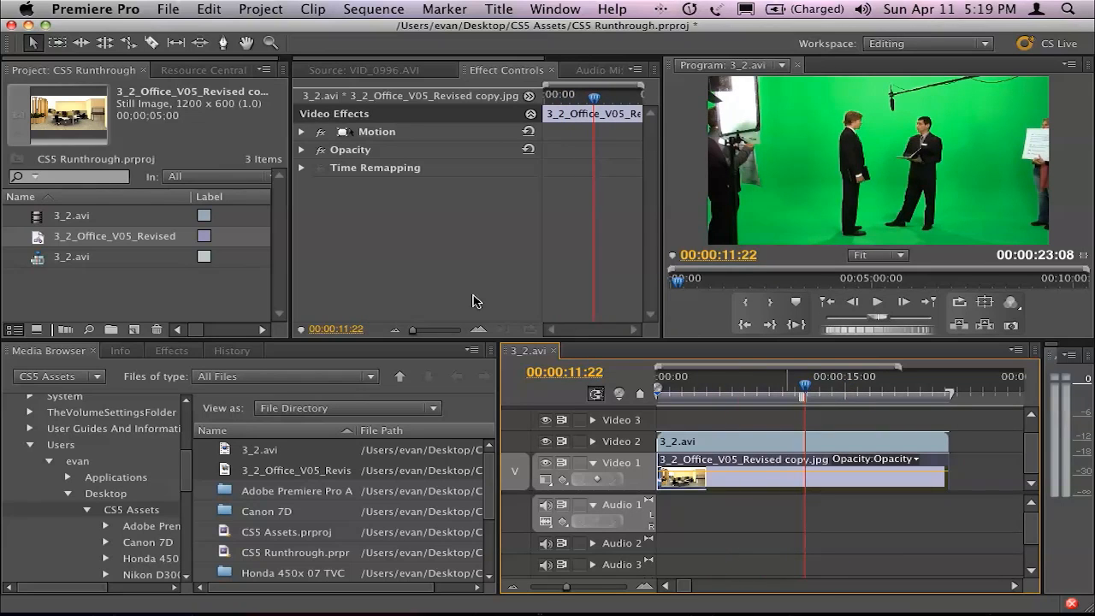
mouse_move(722, 145)
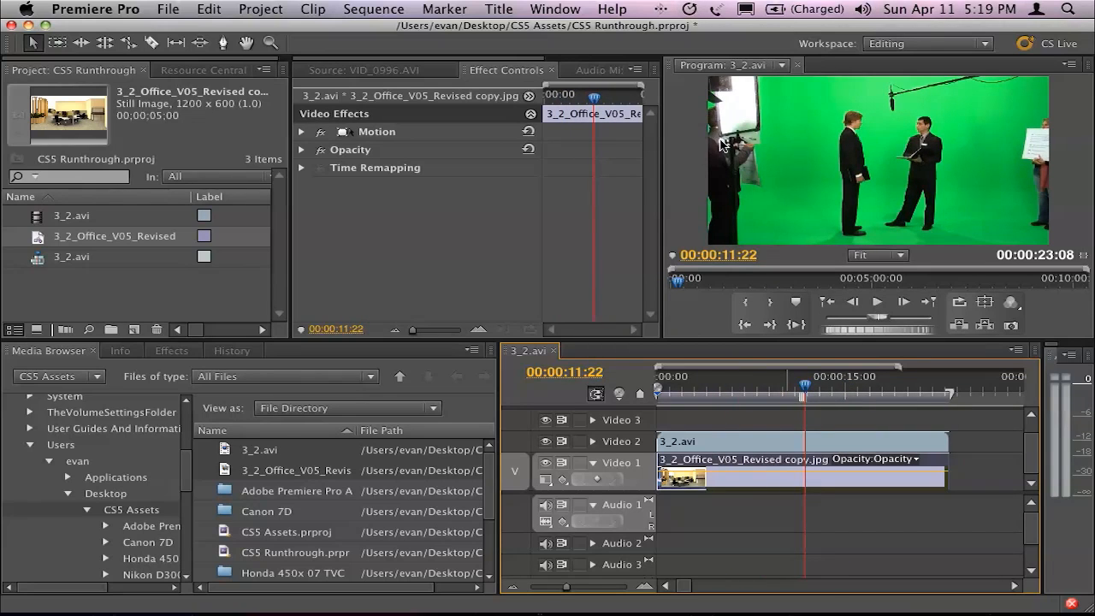
mouse_move(1006, 156)
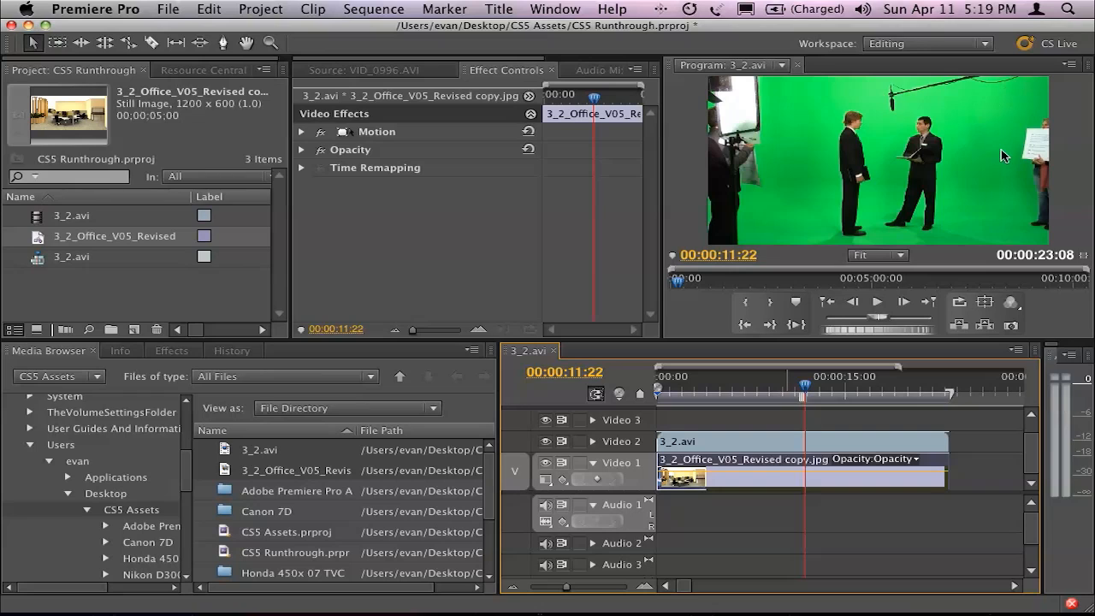
mouse_move(1023, 151)
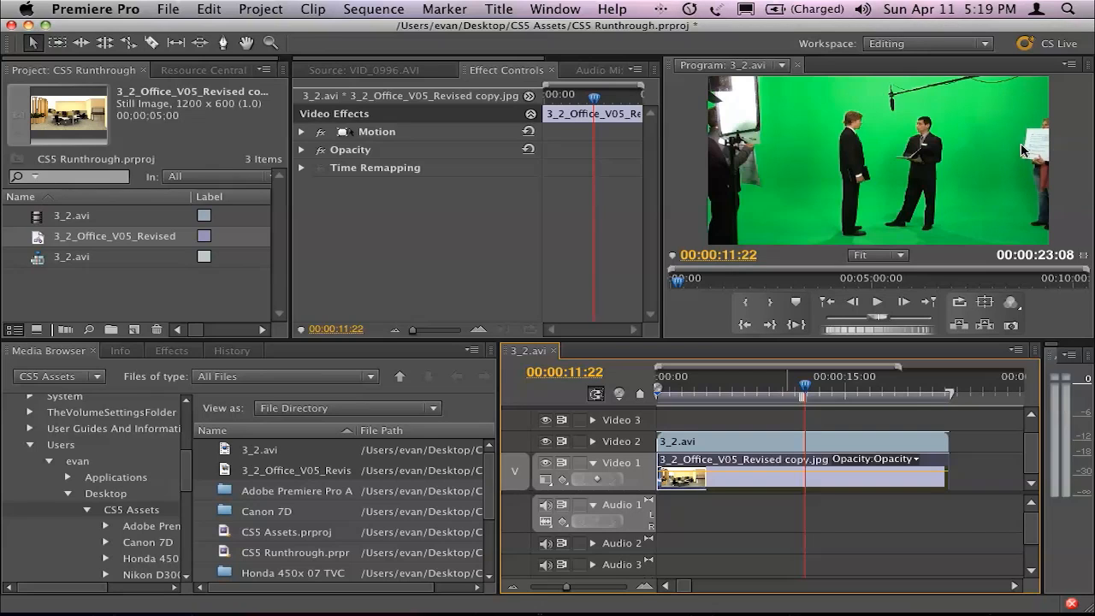
mouse_move(930, 172)
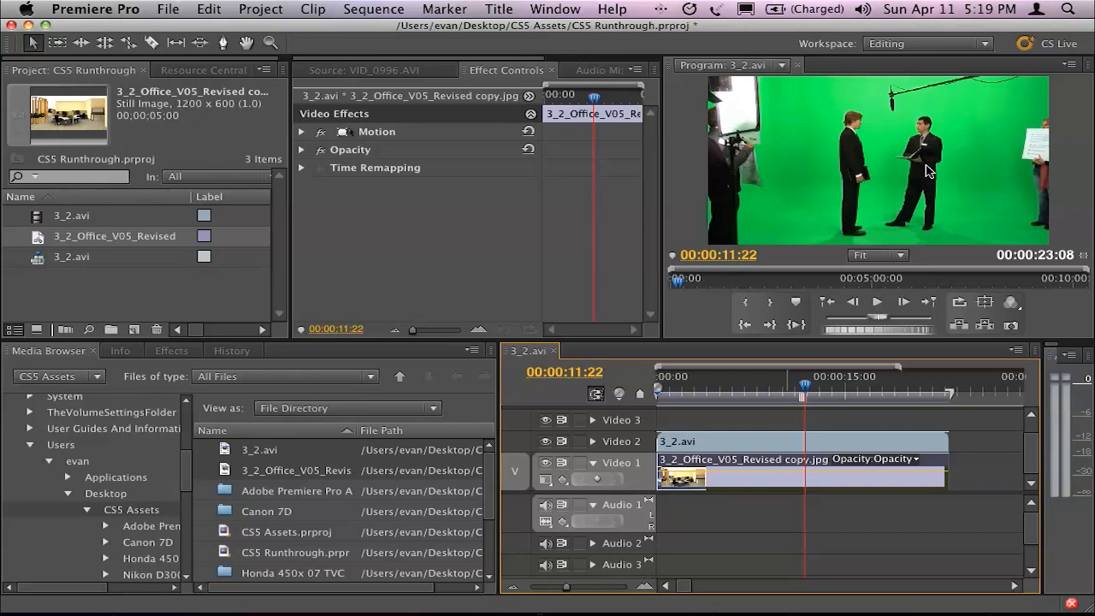
mouse_move(763, 175)
text(ultra)
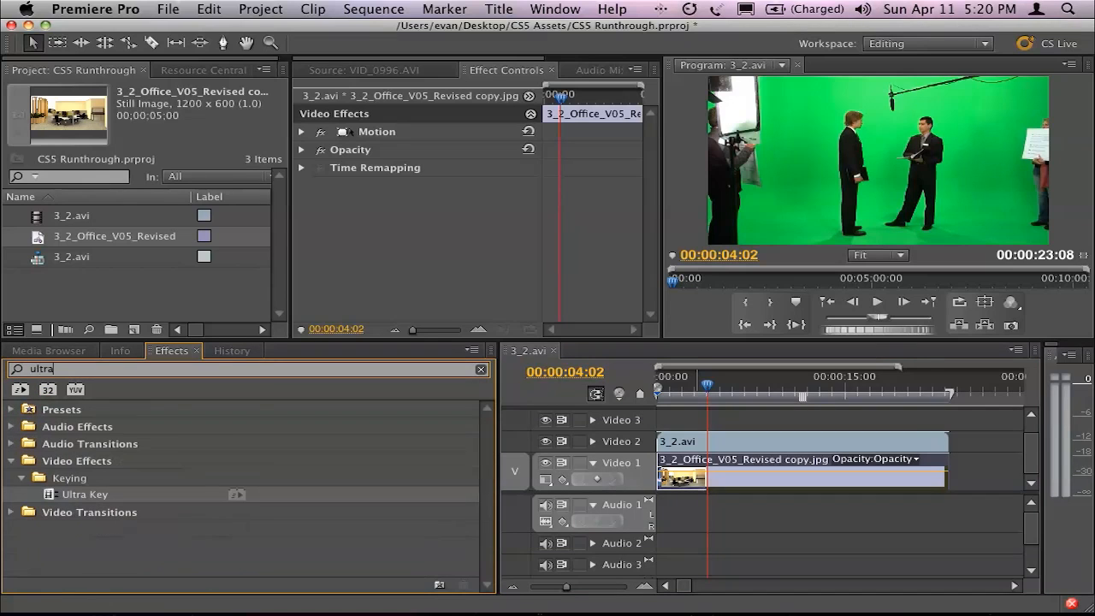
mouse_move(216, 515)
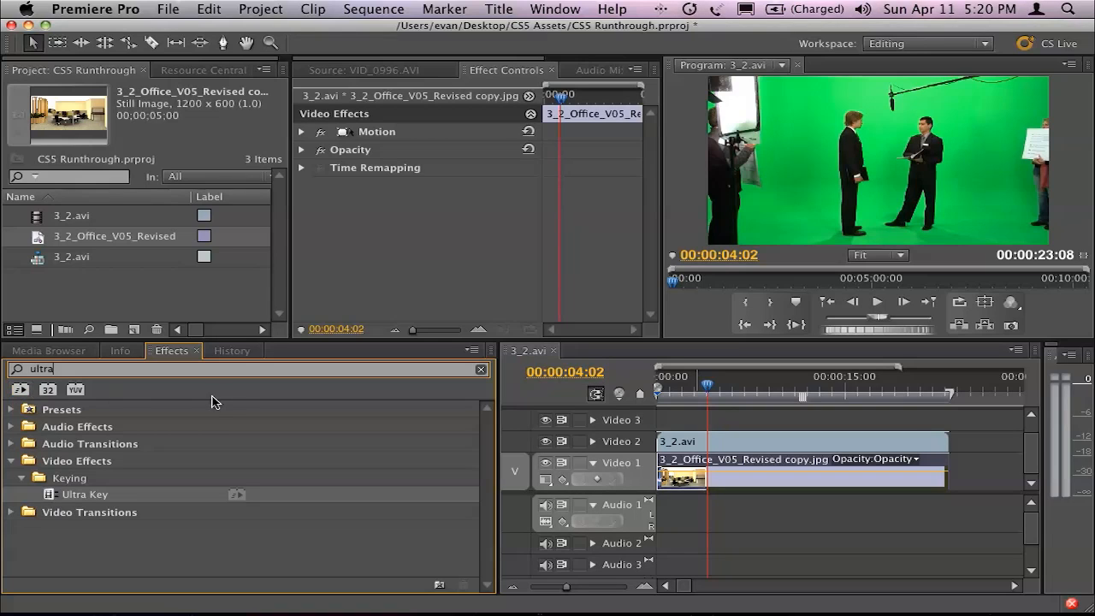
mouse_move(376, 311)
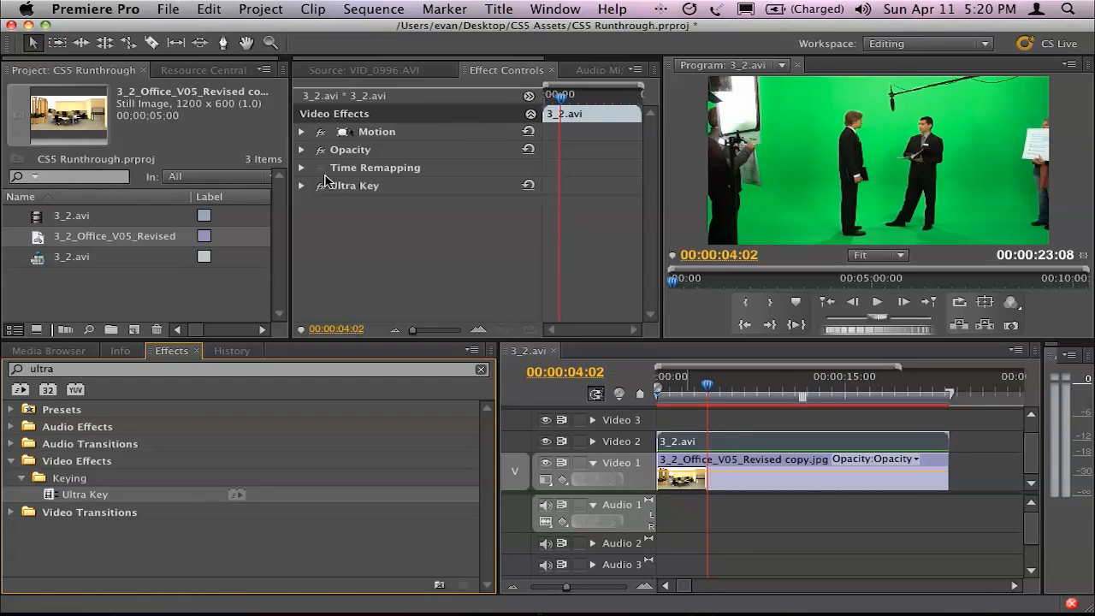
- Set Ultra Key's Output from Composite to Alpha Channel to see the black-and-white matte
click(301, 184)
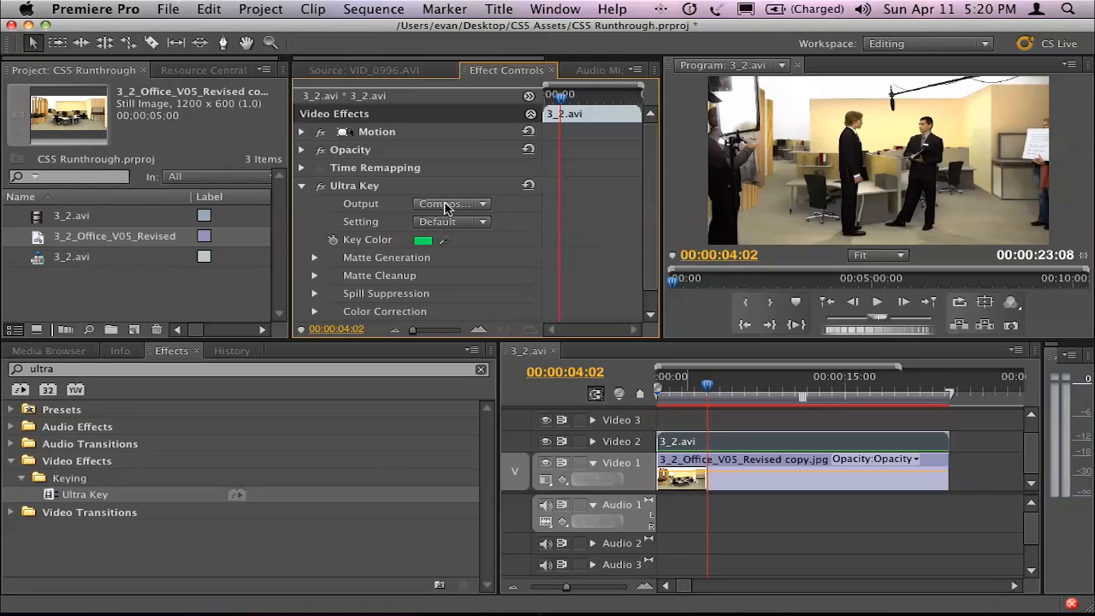
click(452, 203)
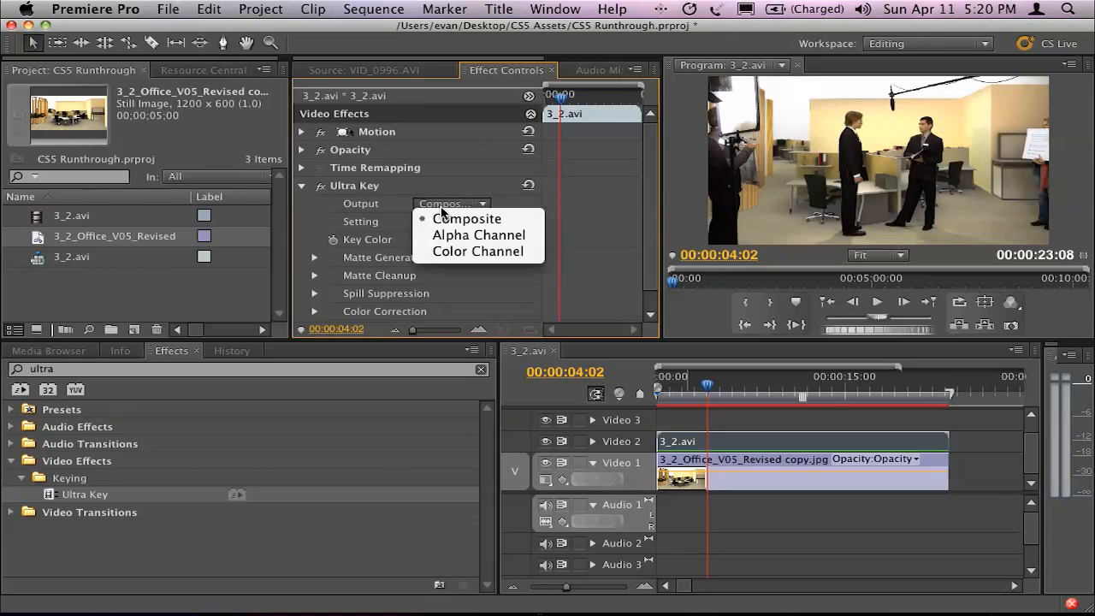
click(477, 235)
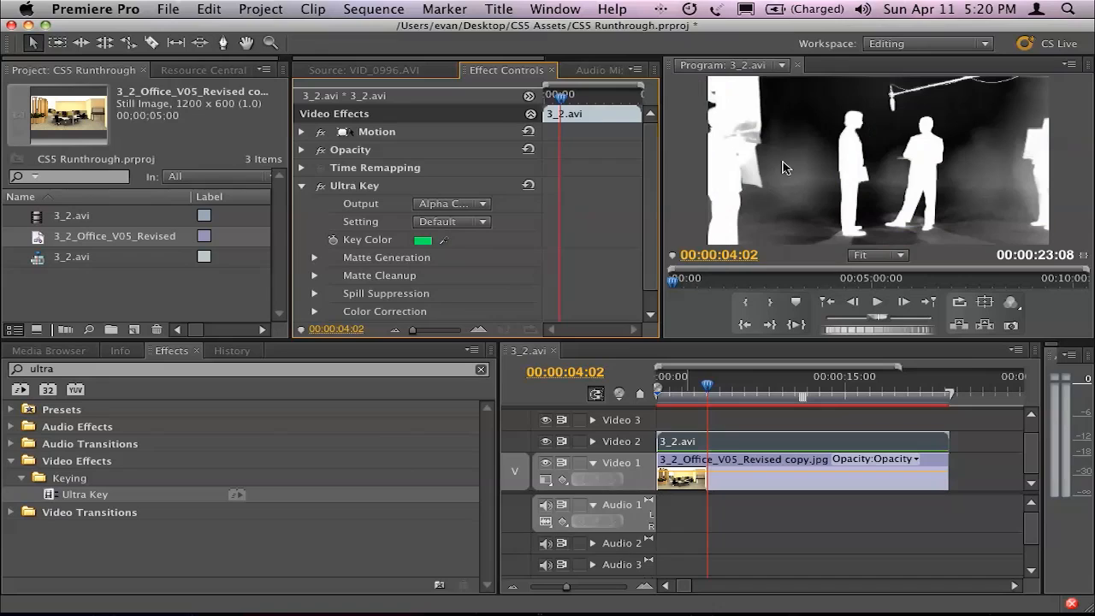
mouse_move(883, 174)
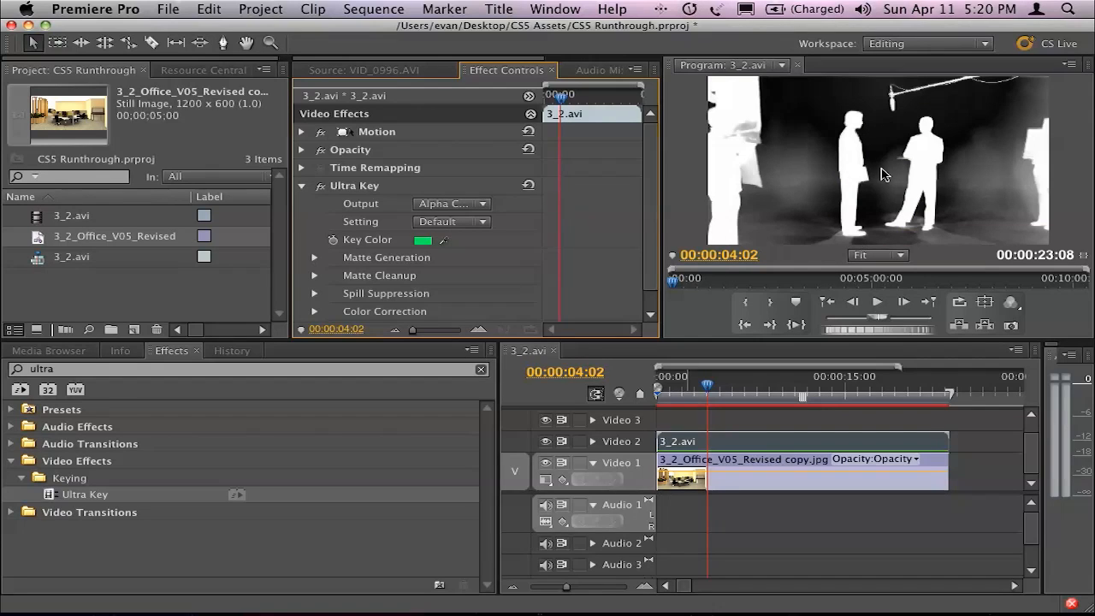
mouse_move(624, 232)
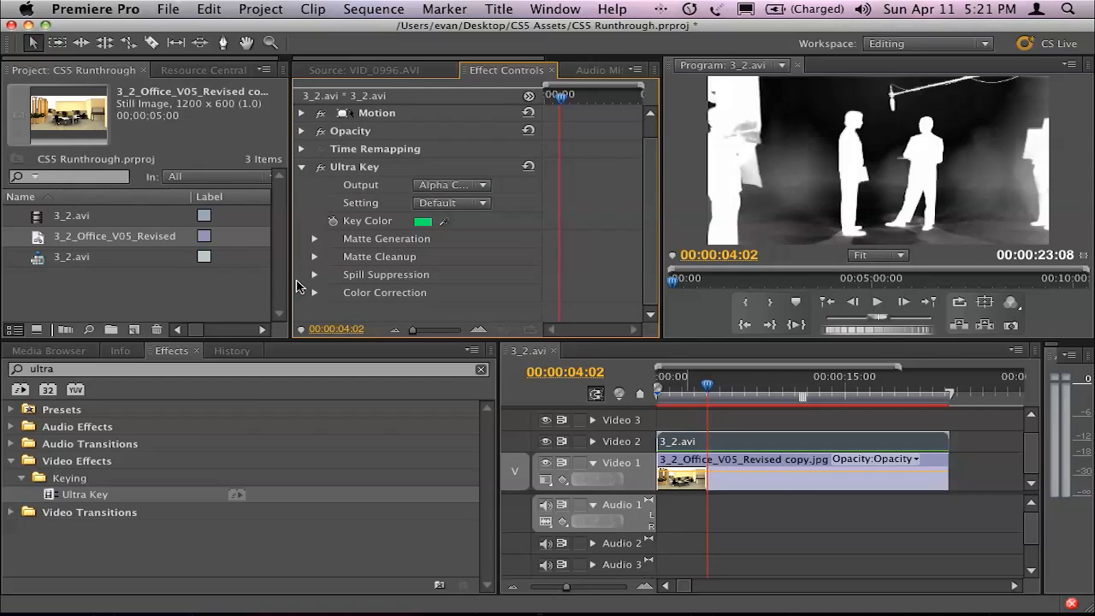
- Raise Matte Generation Pedestal to 83 and return Ultra Key's Output to Composite
click(315, 240)
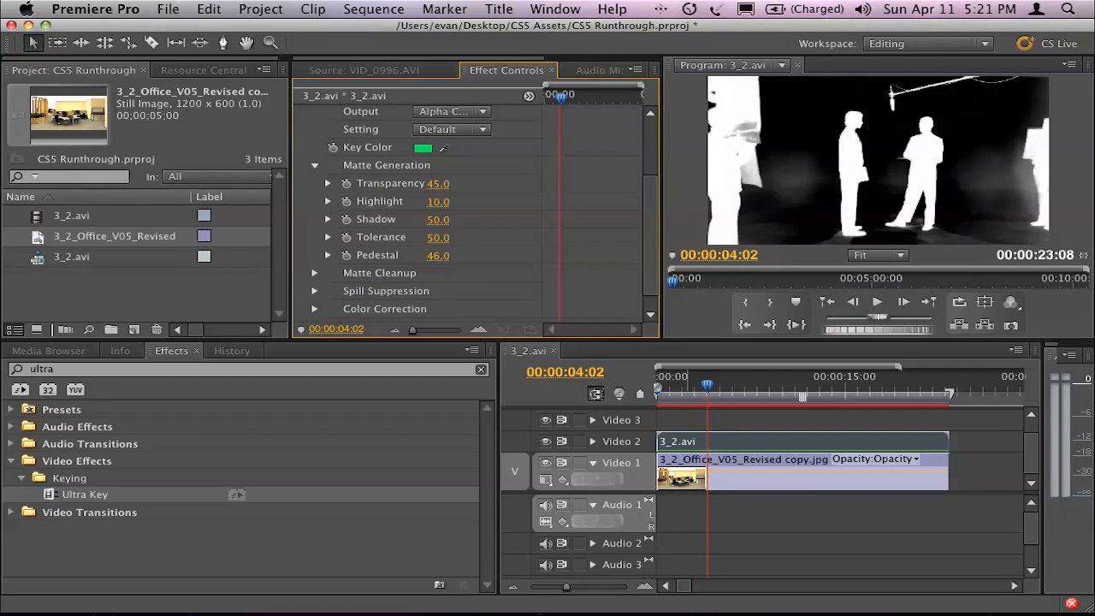
drag(438, 255, 438, 255)
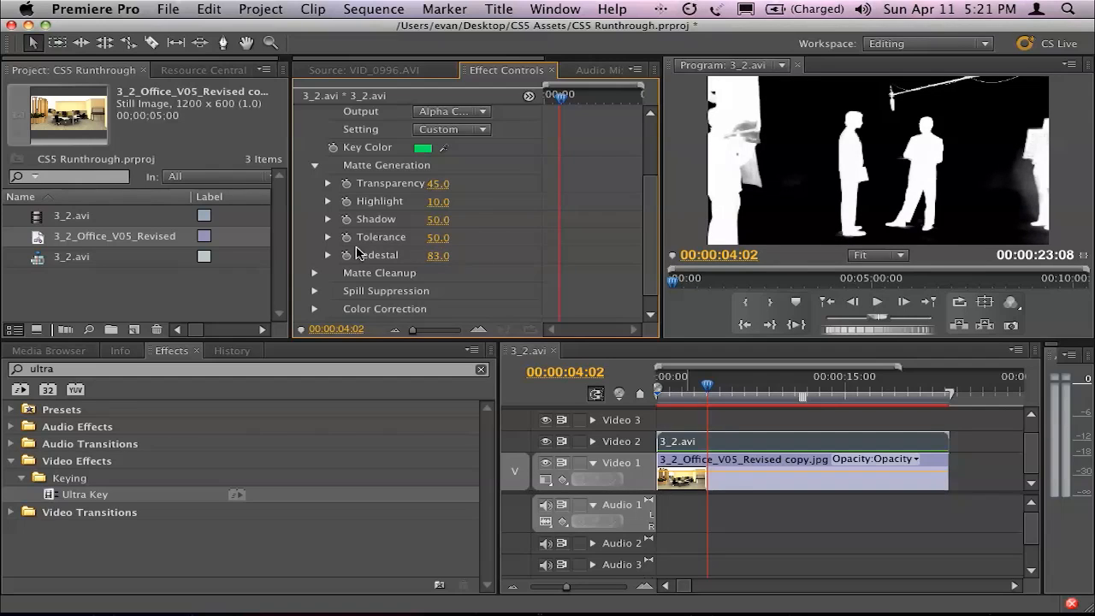
click(452, 112)
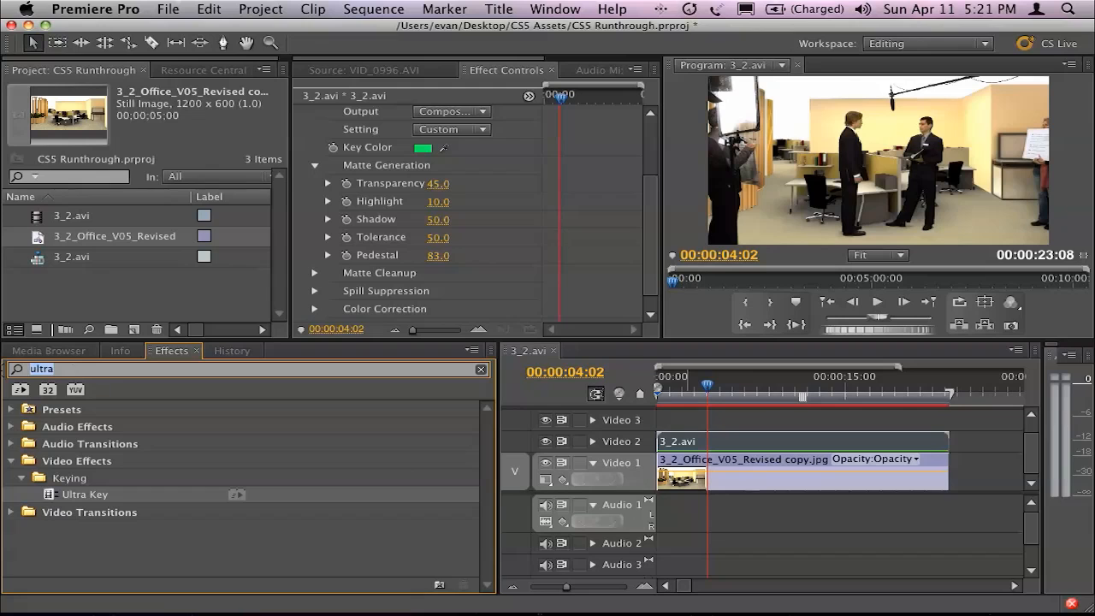
- Search the Effects panel for 'garbag' to list the Garbage Matte keying effects
text(graba)
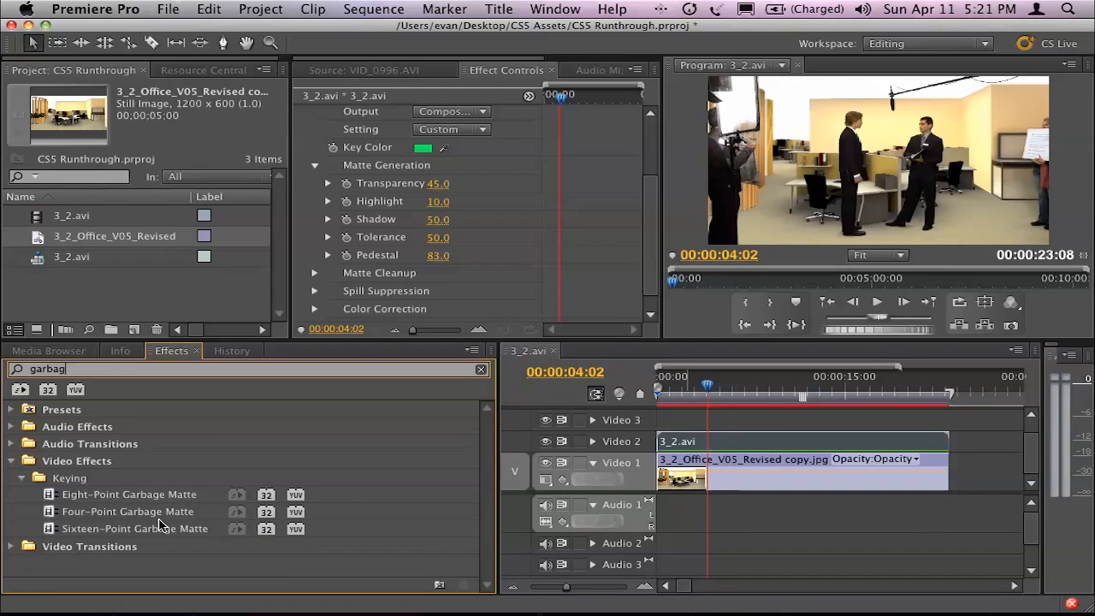
mouse_move(231, 522)
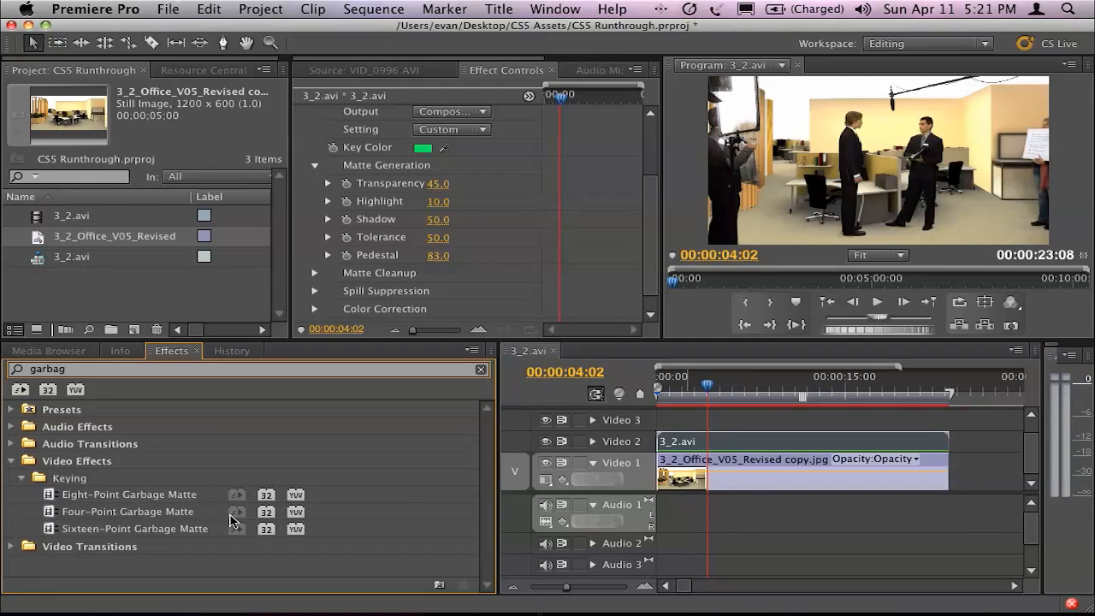
mouse_move(243, 534)
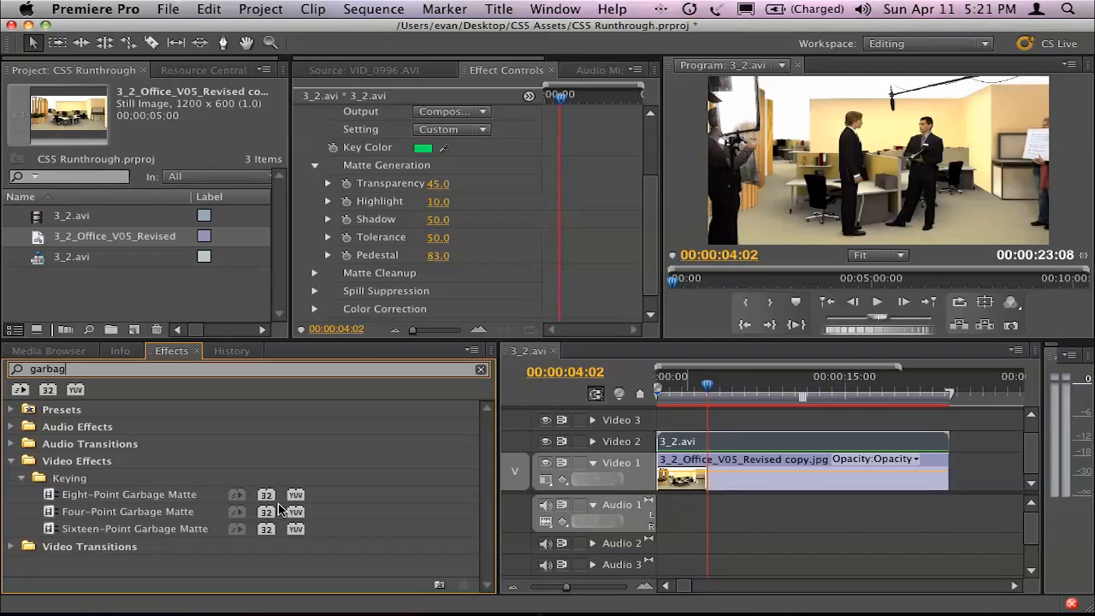
mouse_move(226, 505)
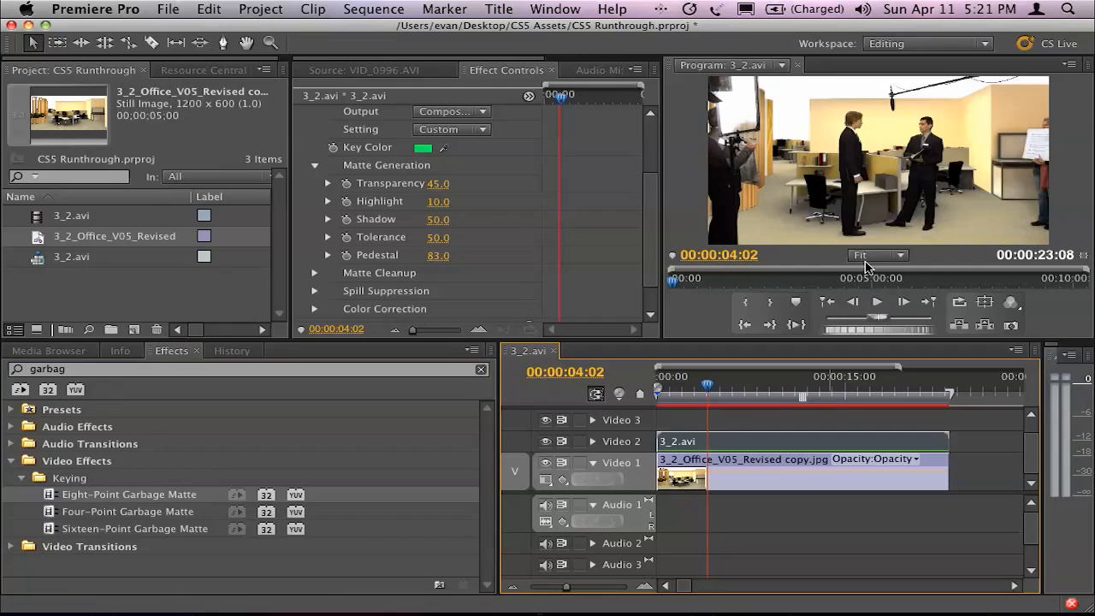
- Set the Program monitor magnification to 25%
click(877, 255)
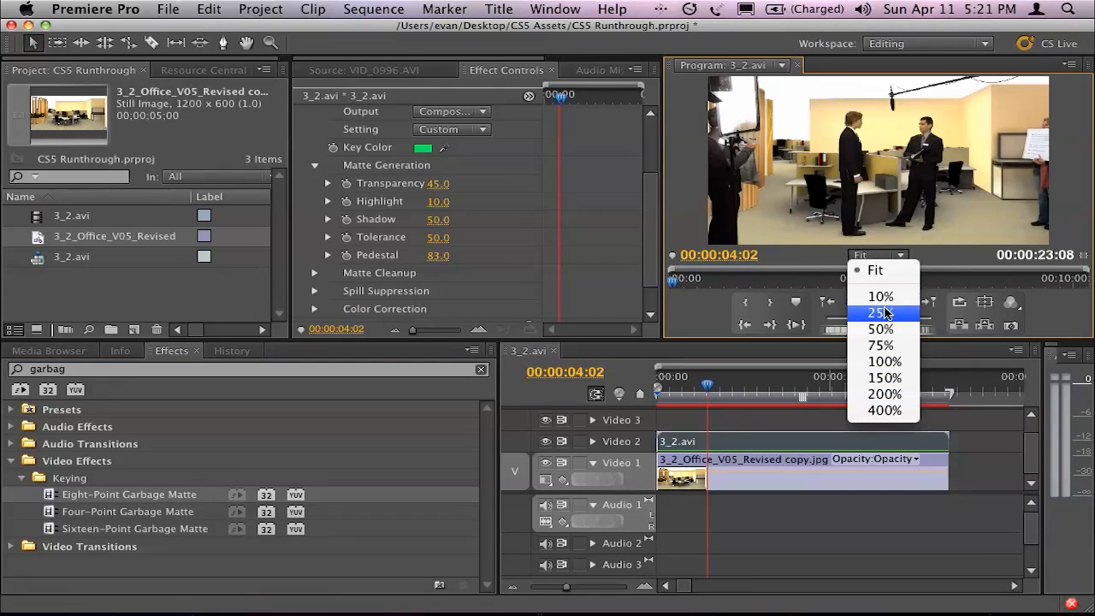
click(880, 311)
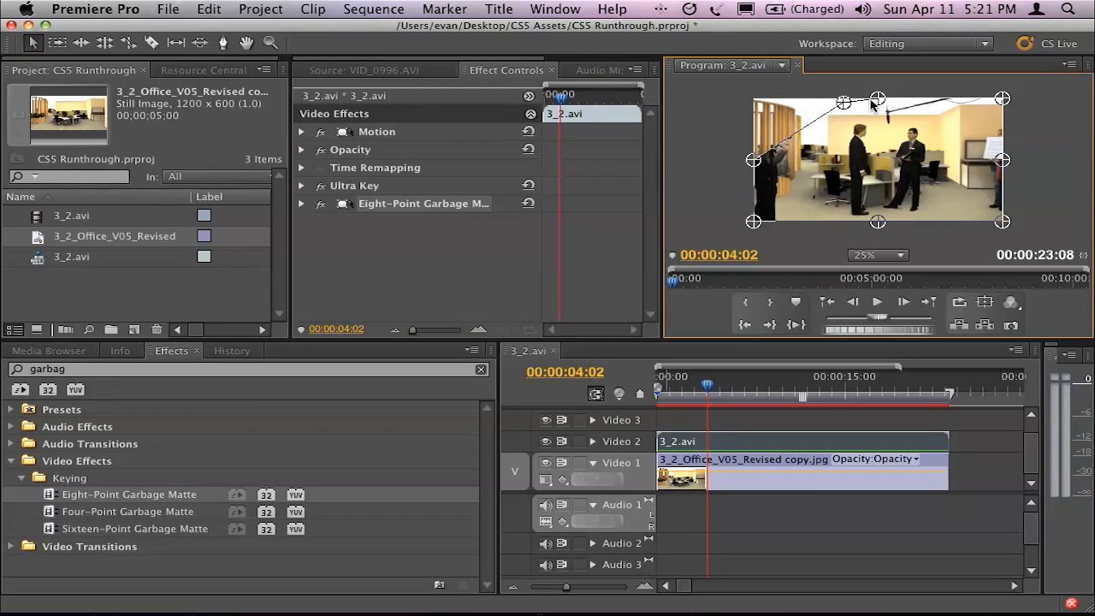
- Pull the Eight-Point Garbage Matte handles inward around the actors to hide the crew
drag(876, 100, 886, 129)
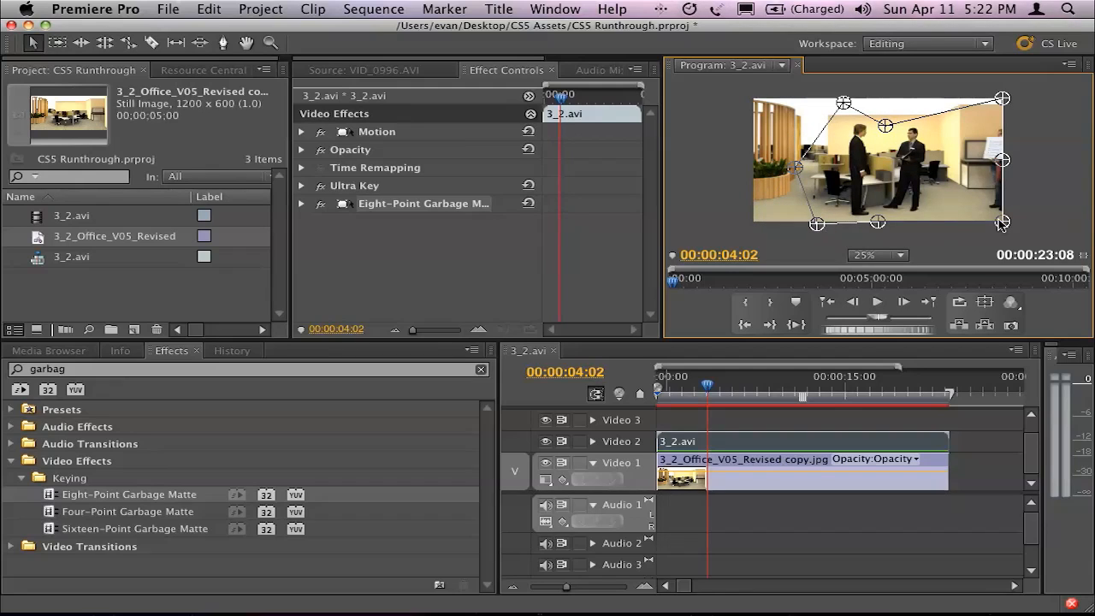
drag(1001, 161, 967, 168)
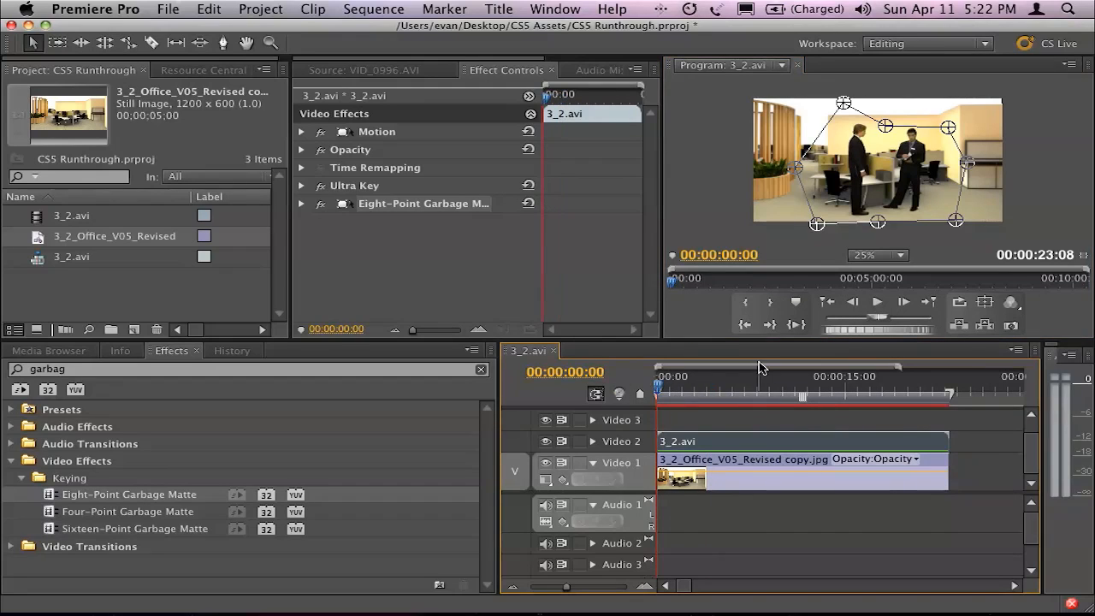
click(876, 302)
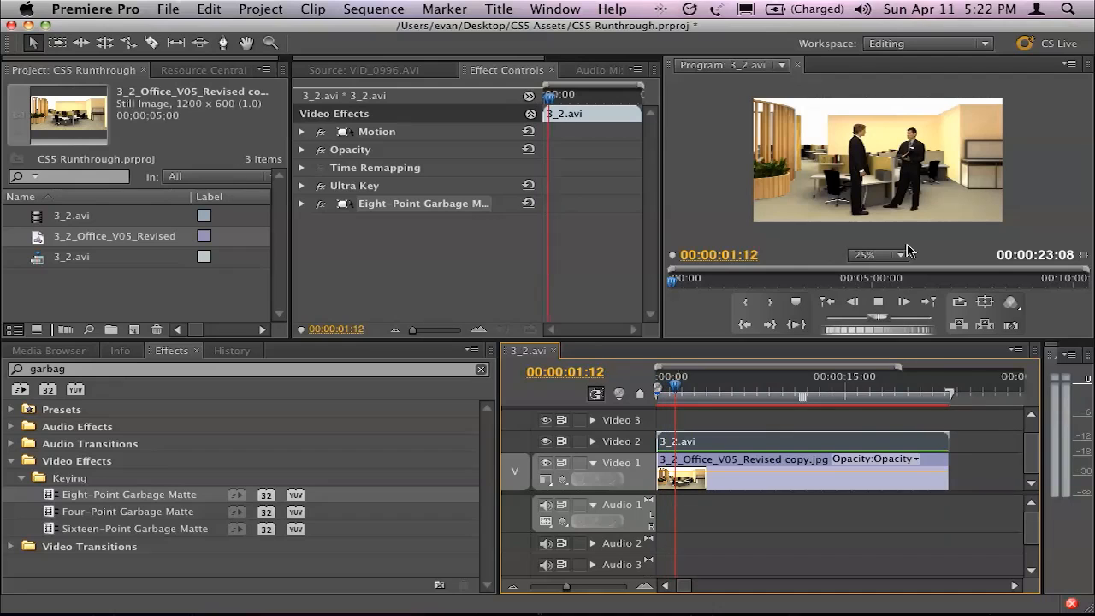
click(890, 254)
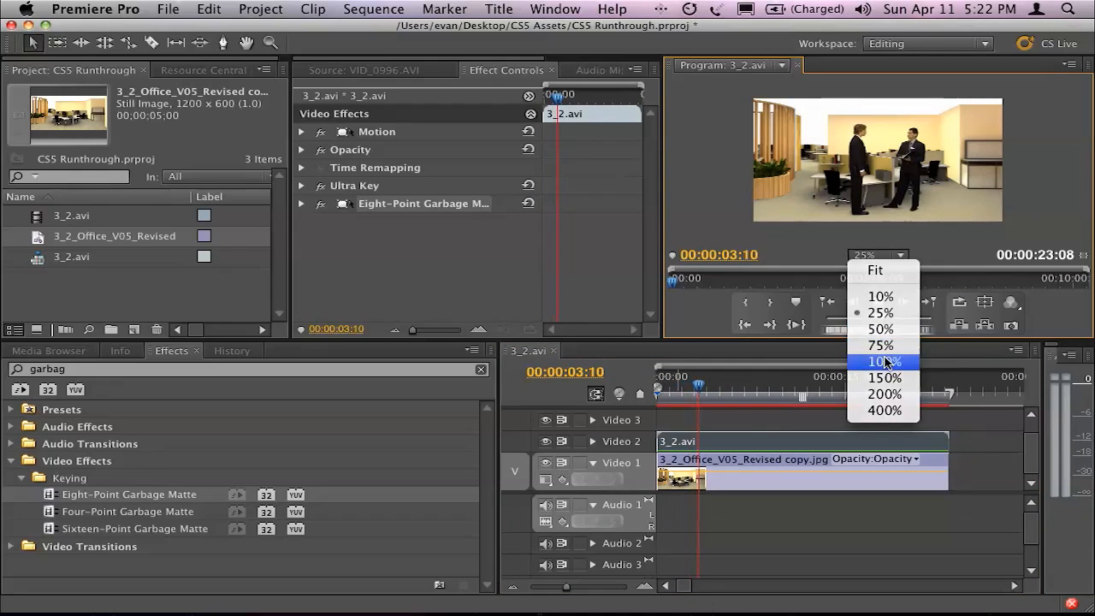
click(881, 361)
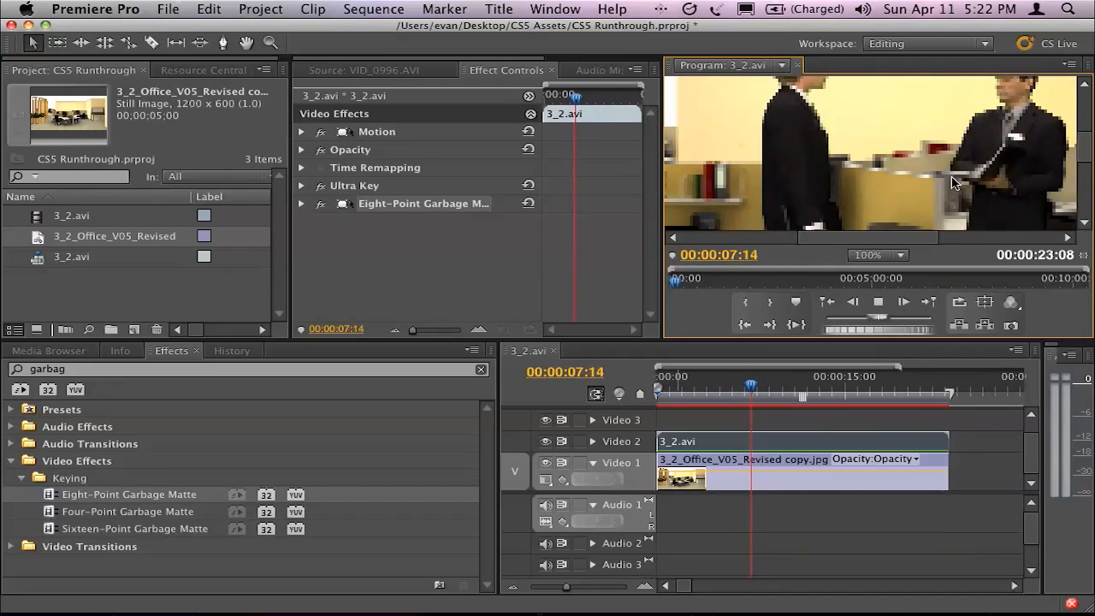
click(904, 255)
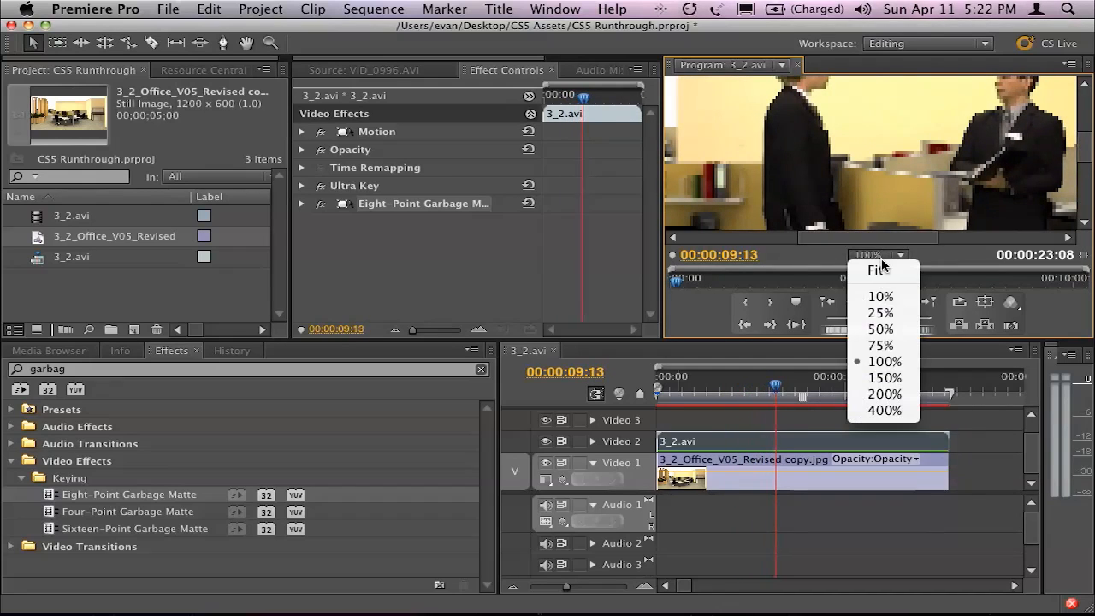
mouse_move(880, 328)
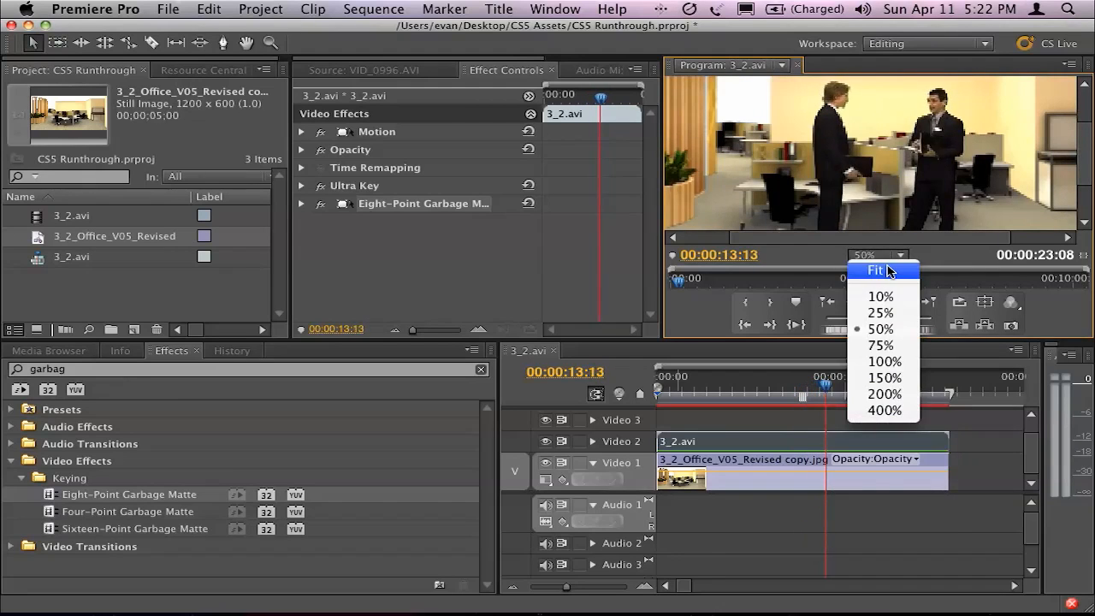
click(874, 270)
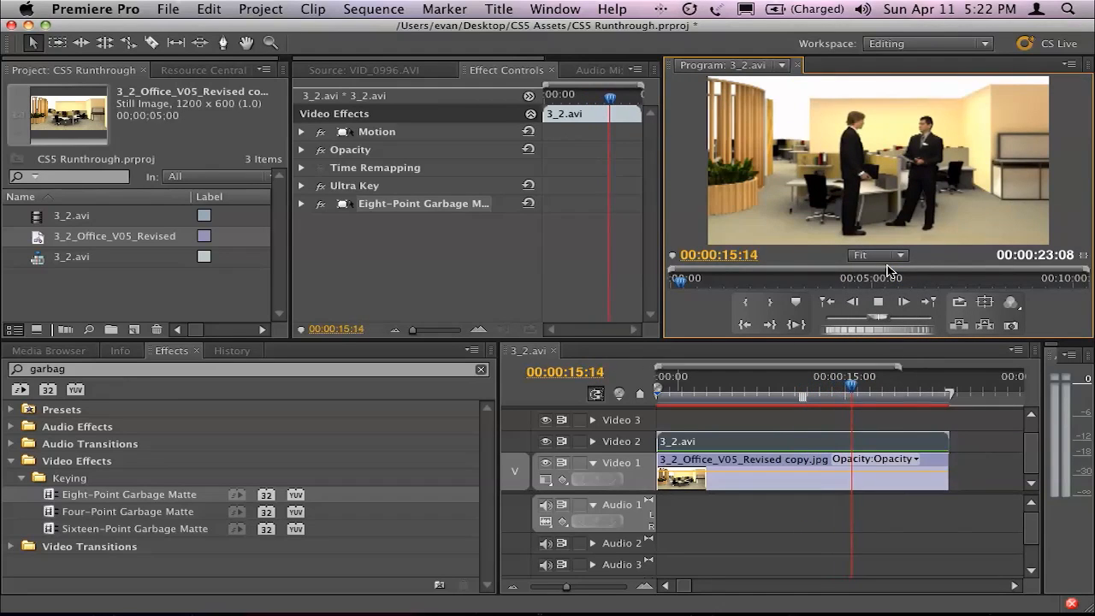
click(876, 255)
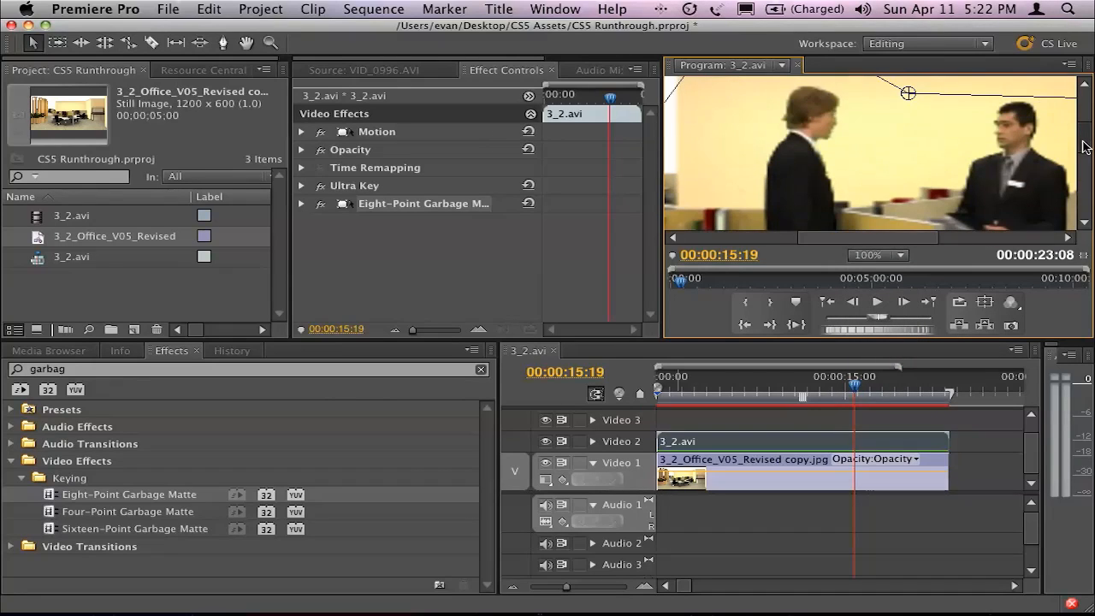
click(717, 383)
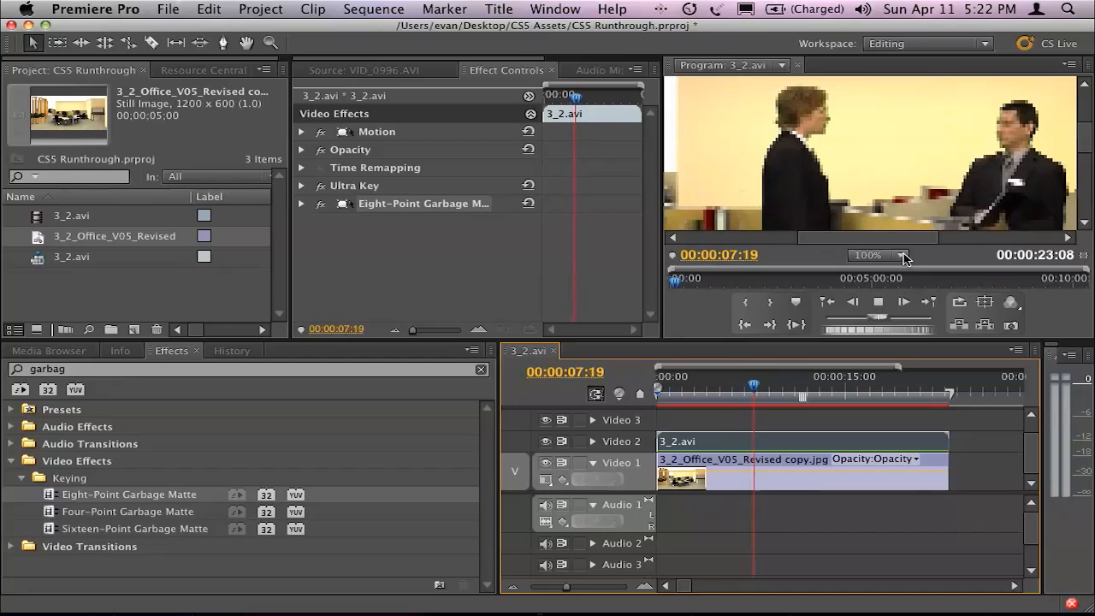
click(903, 255)
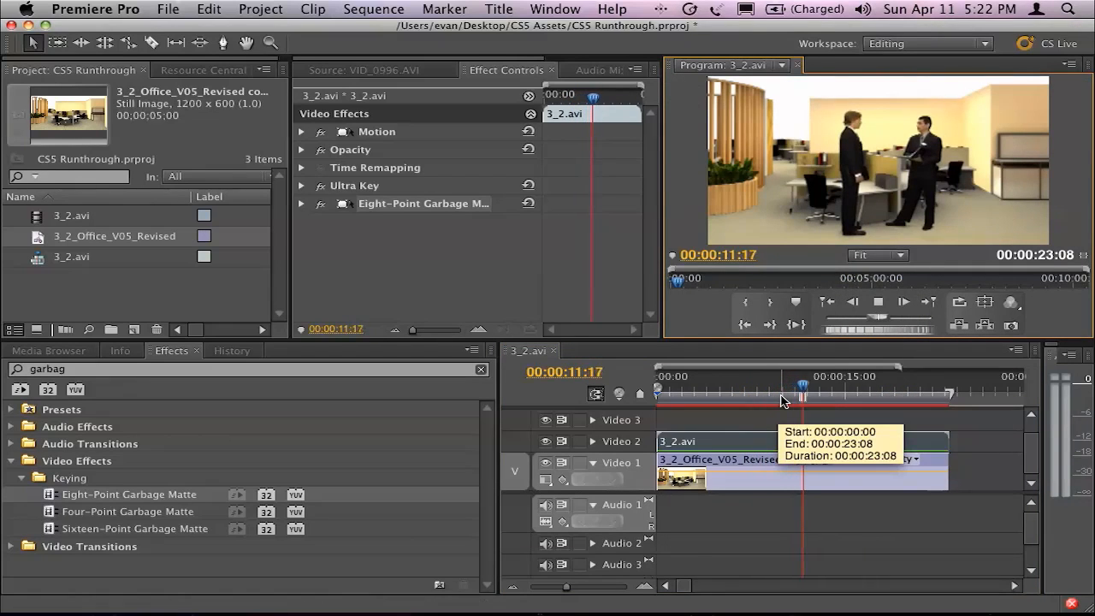
drag(801, 393, 828, 394)
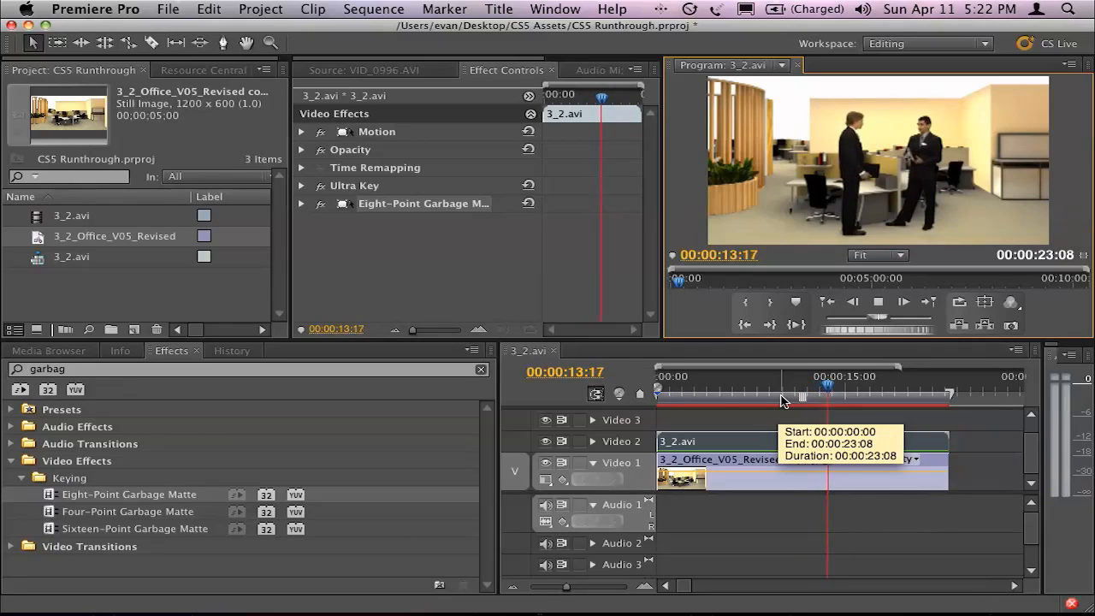
click(674, 377)
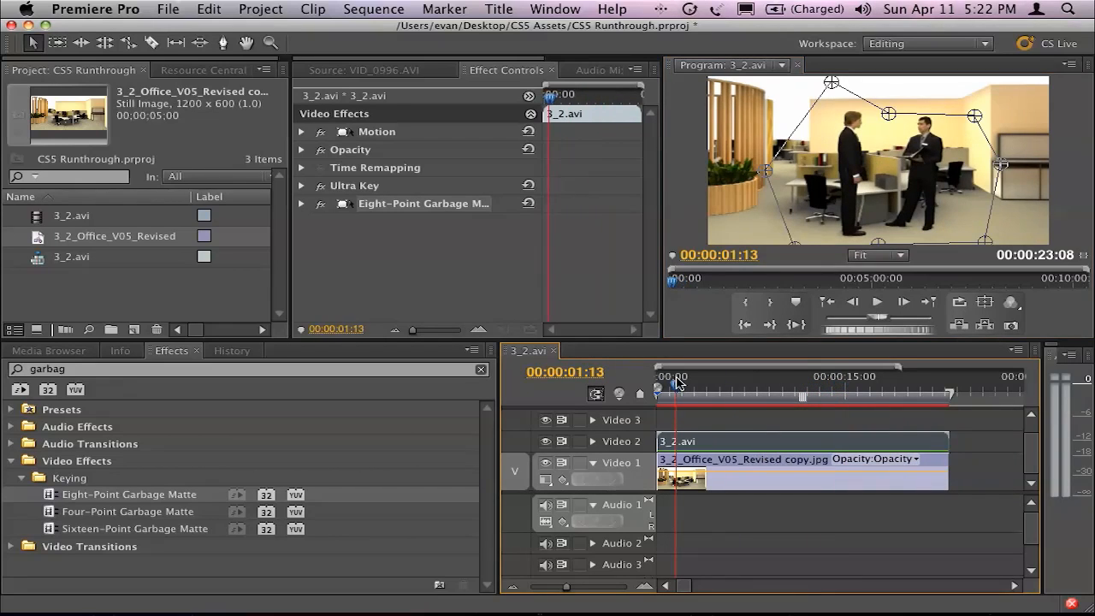